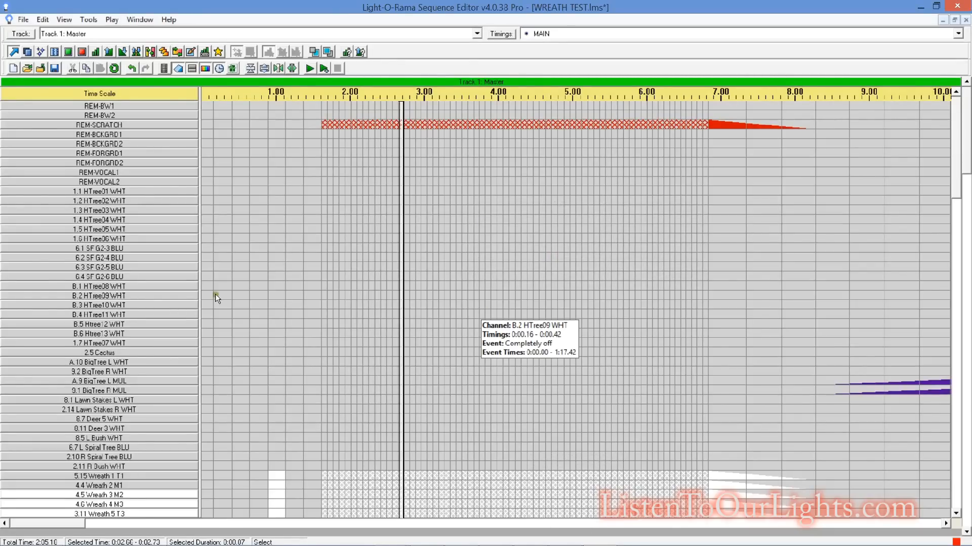
Reach the Advanced LOR Network Configuration on its DMX universes list via Network Preferences
left_click(98, 125)
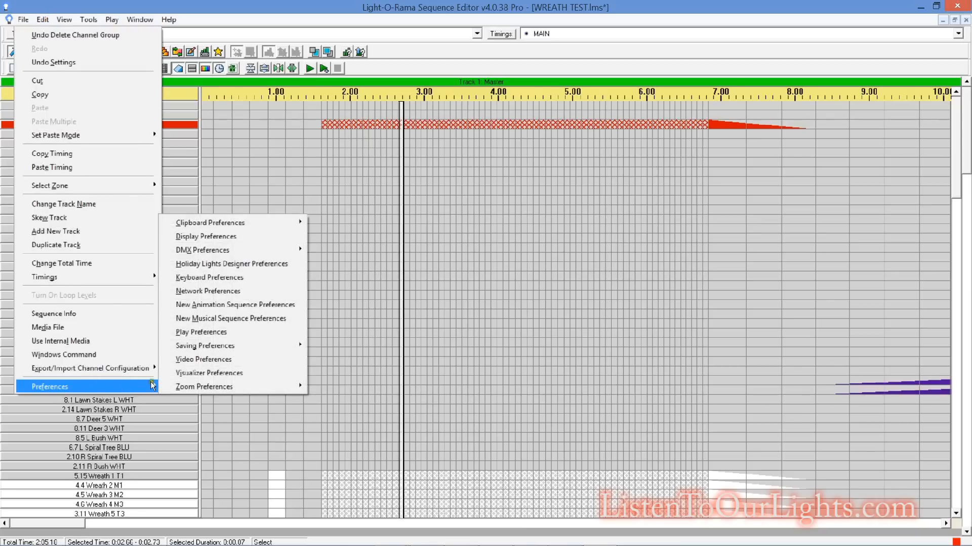
mouse_move(202, 250)
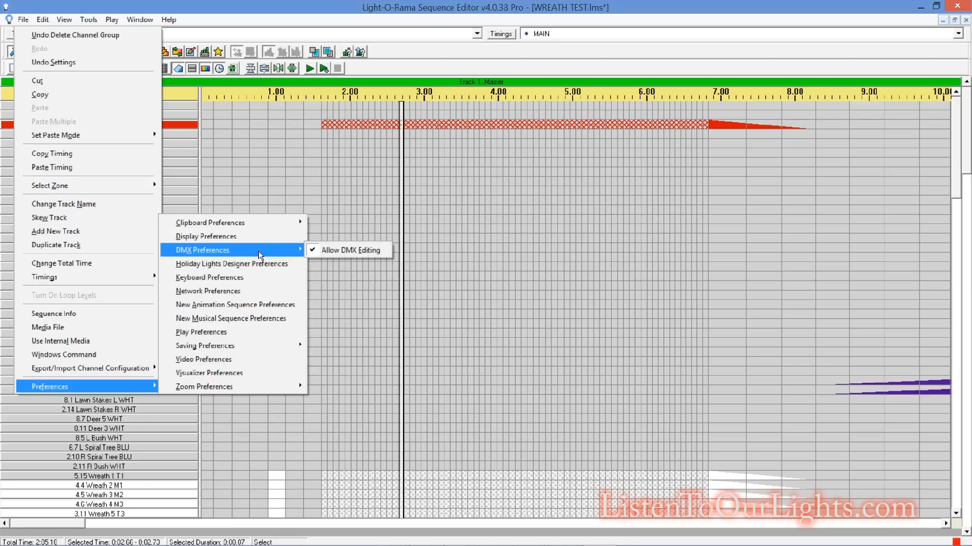
mouse_move(309, 254)
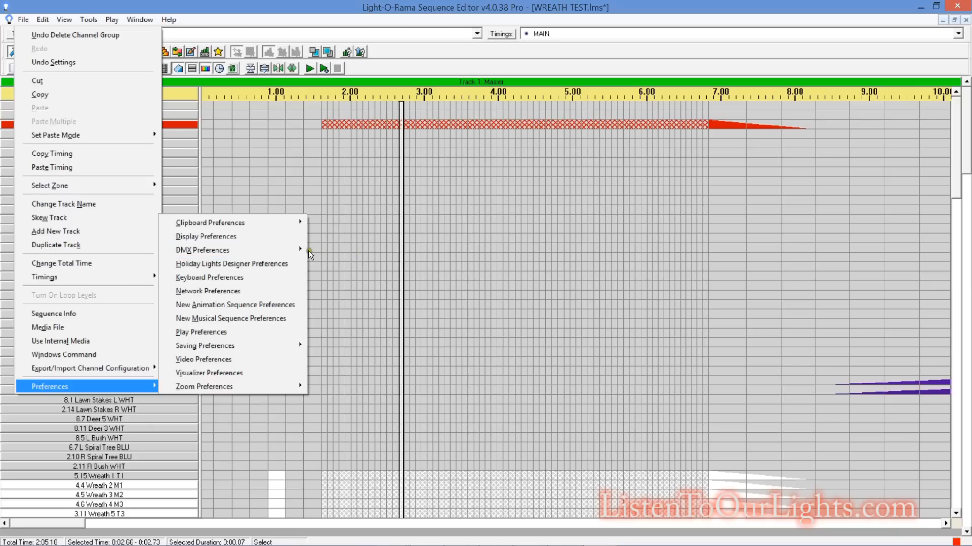
mouse_move(232, 263)
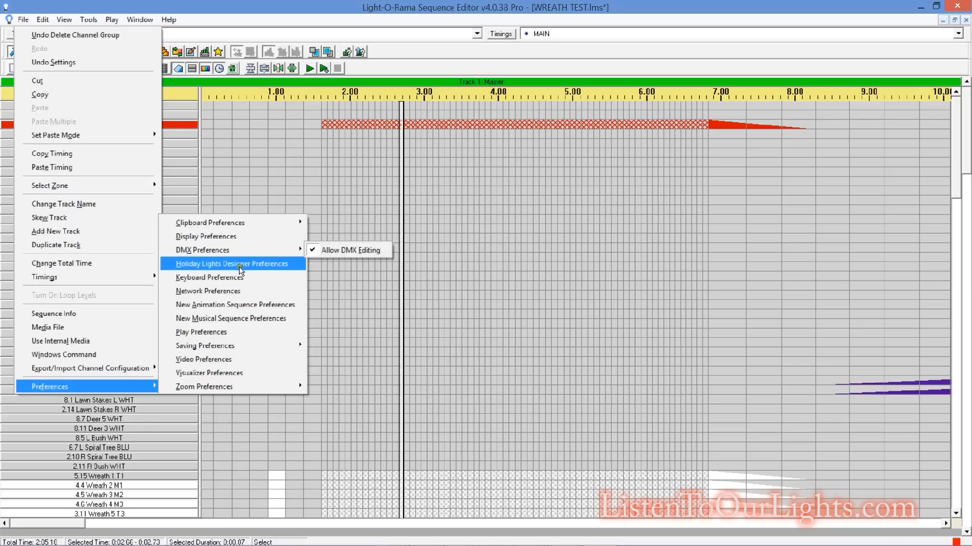
left_click(208, 291)
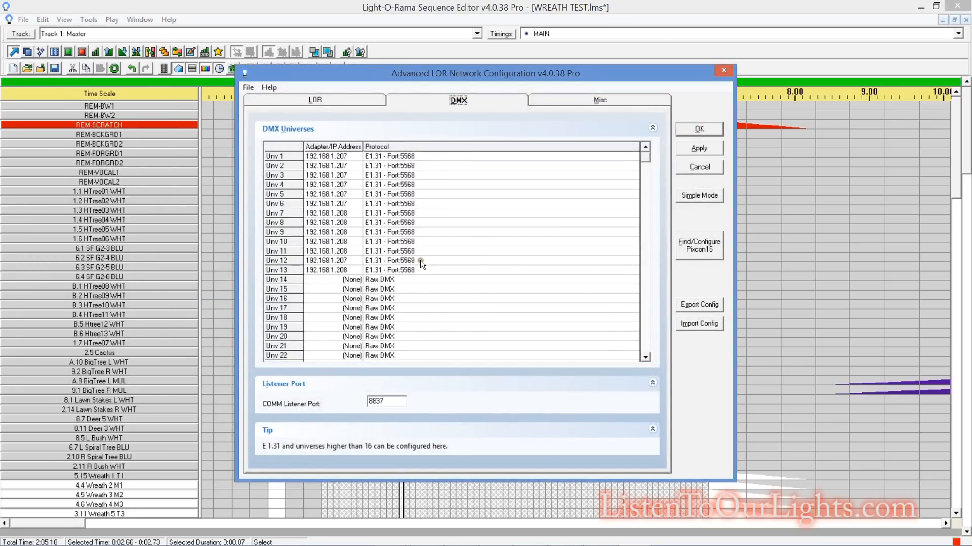
key("alt+tab")
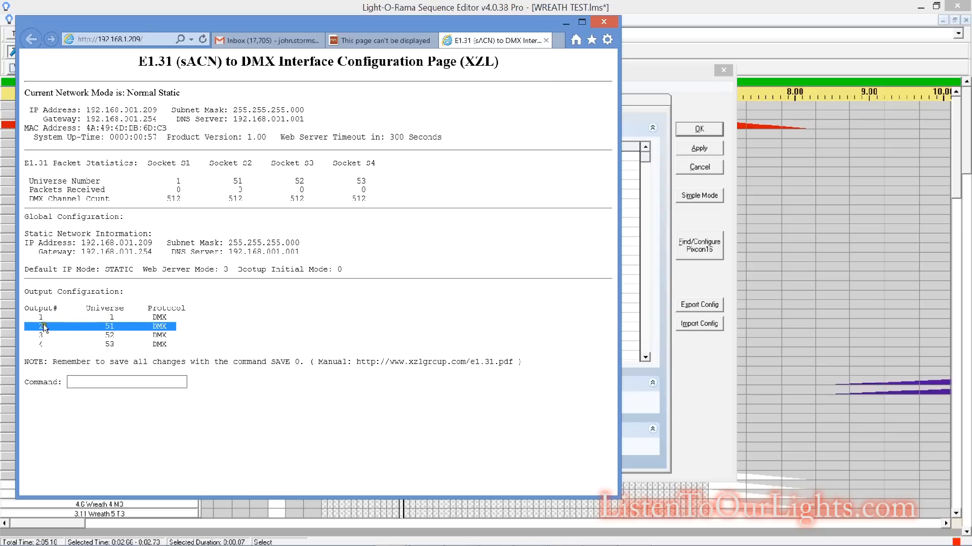
mouse_move(108, 327)
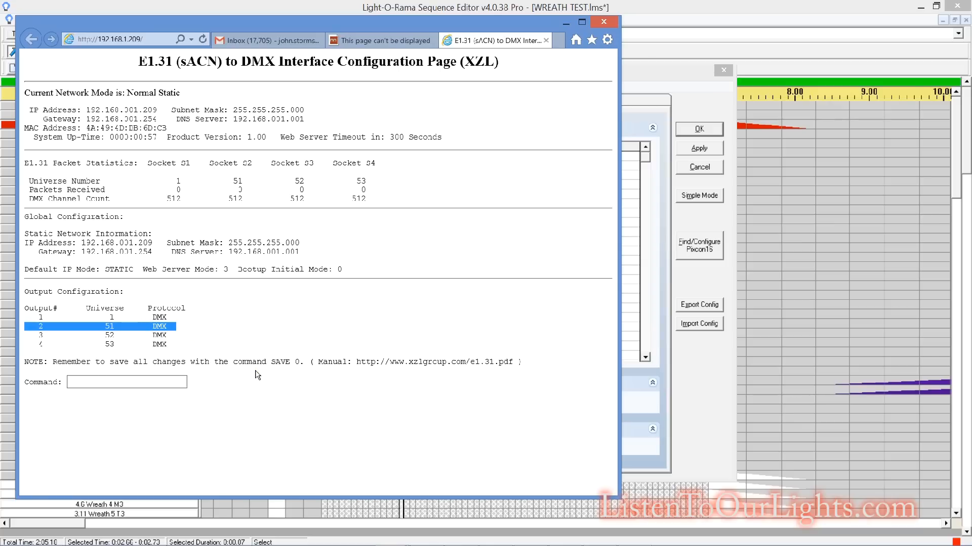
mouse_move(418, 205)
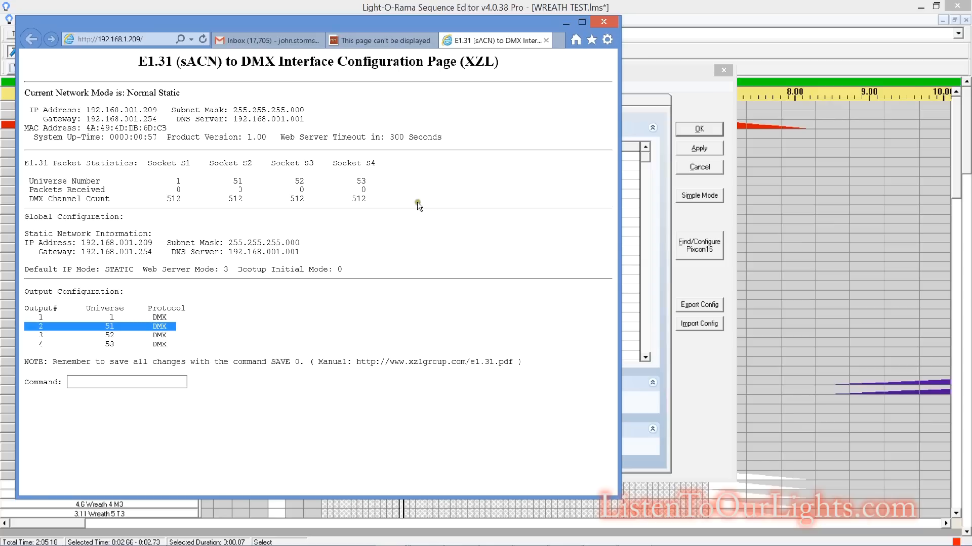
mouse_move(576, 32)
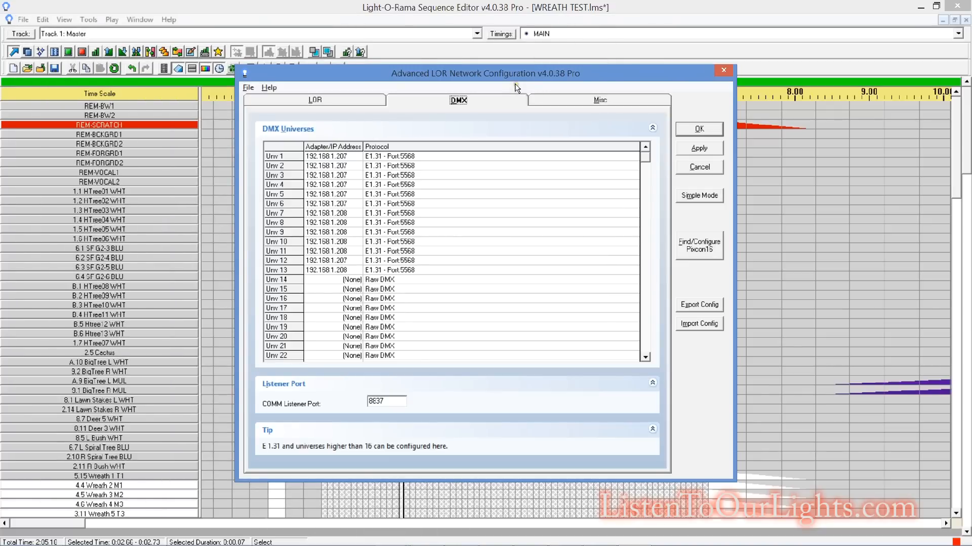
mouse_move(560, 216)
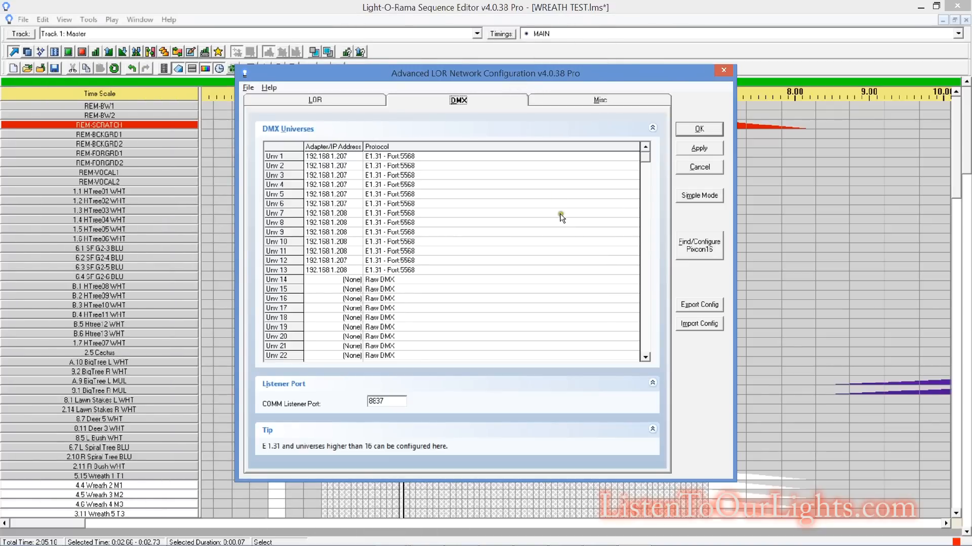
mouse_move(617, 245)
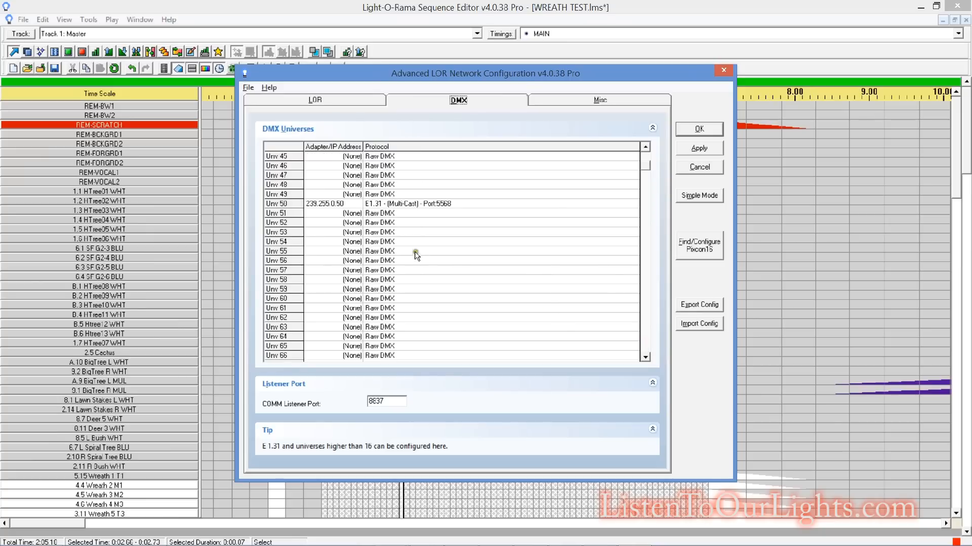
Leave universe 50 unchanged, set universe 51 to E1.31 multicast port 5568 and accept the settings-changed notice
double_click(325, 204)
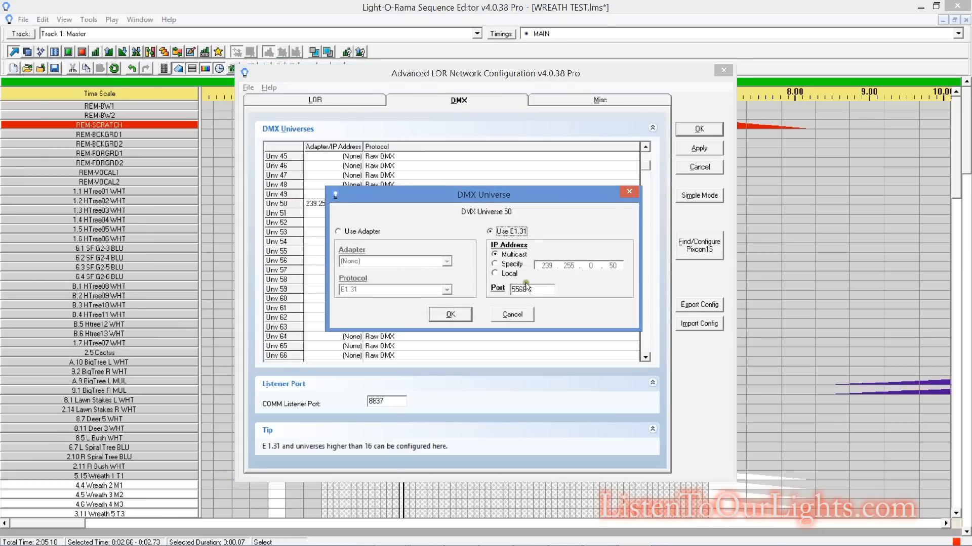
left_click(511, 314)
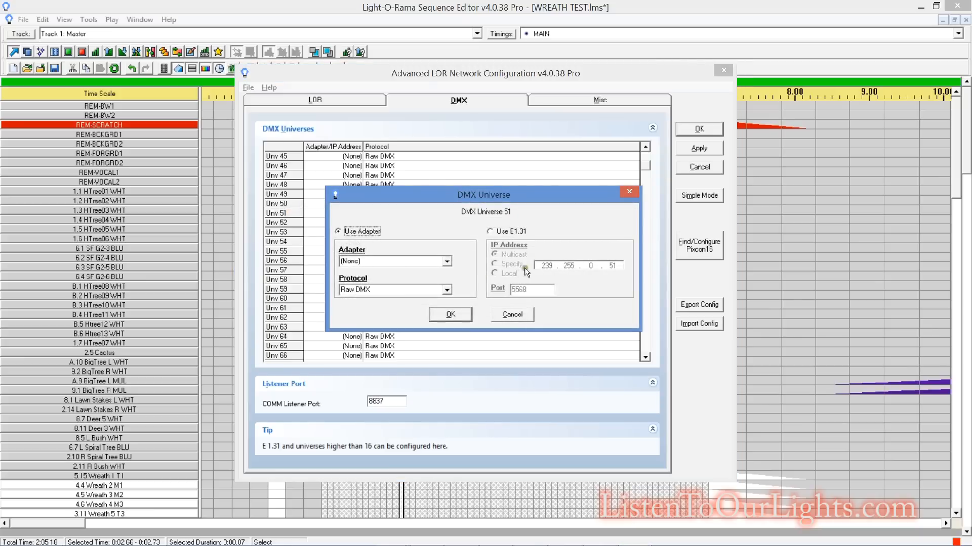
left_click(490, 230)
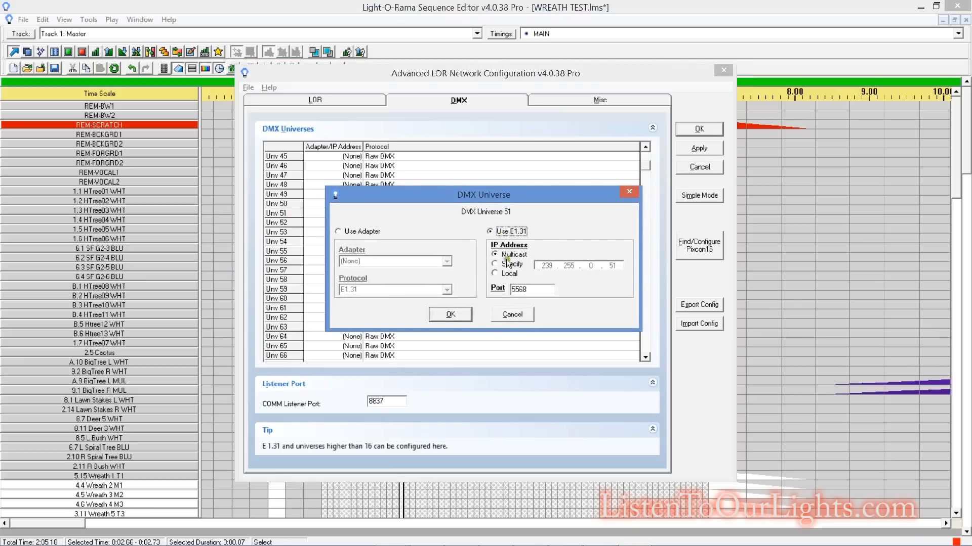
left_click(449, 314)
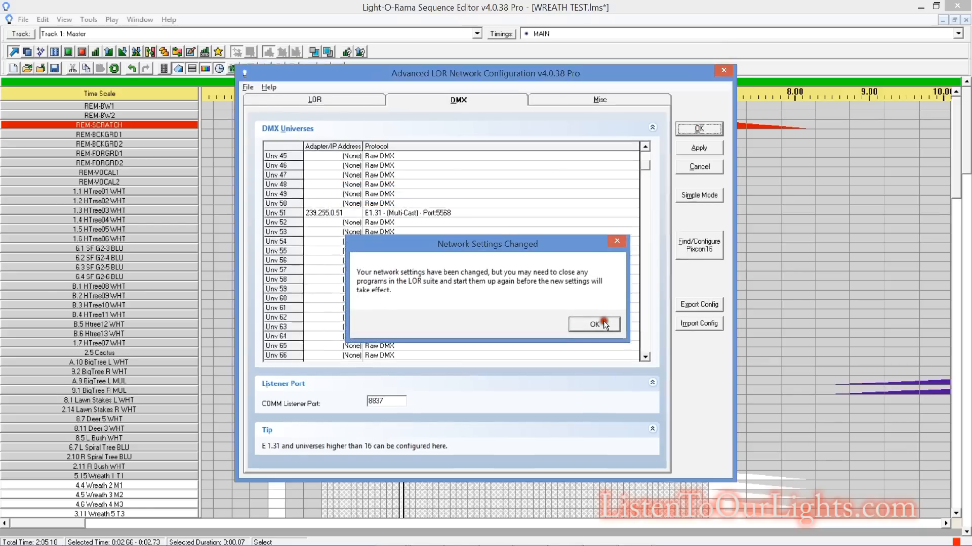
left_click(593, 324)
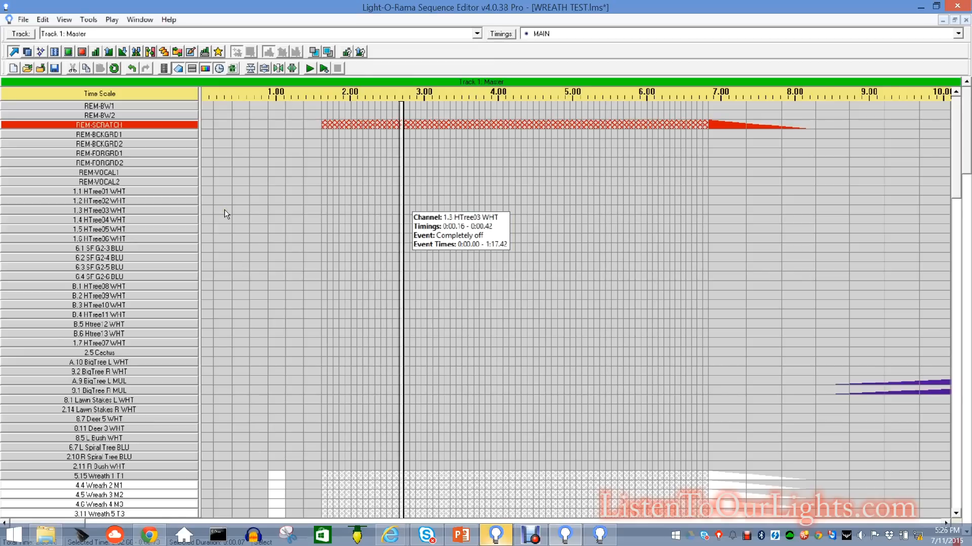
mouse_move(292, 210)
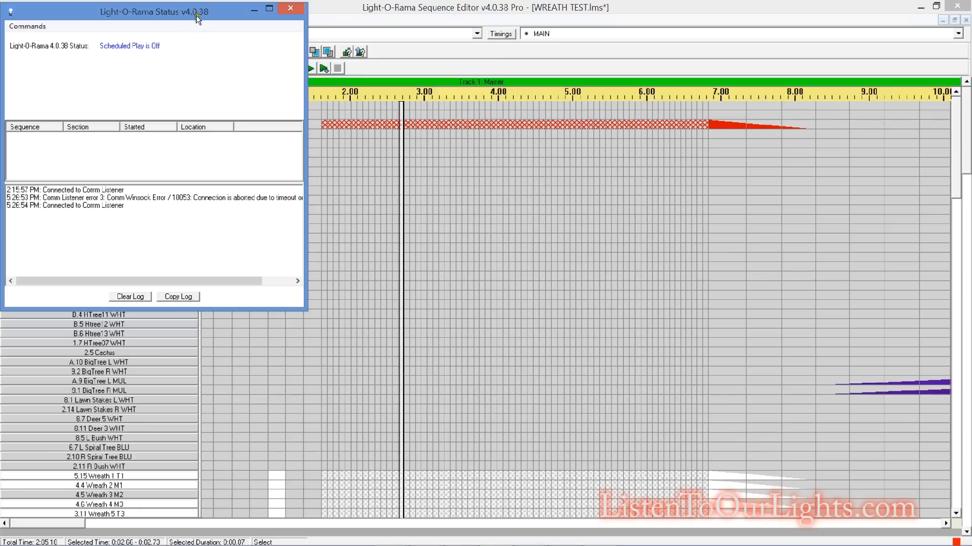
left_click(290, 8)
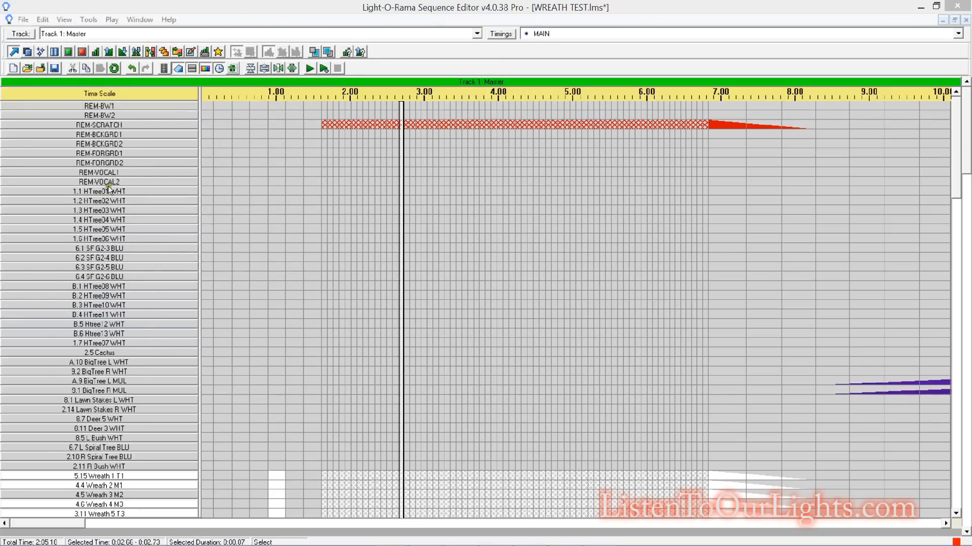
Insert 24 new RGB channels above the 1.1 HTree31 WHT channel
right_click(105, 186)
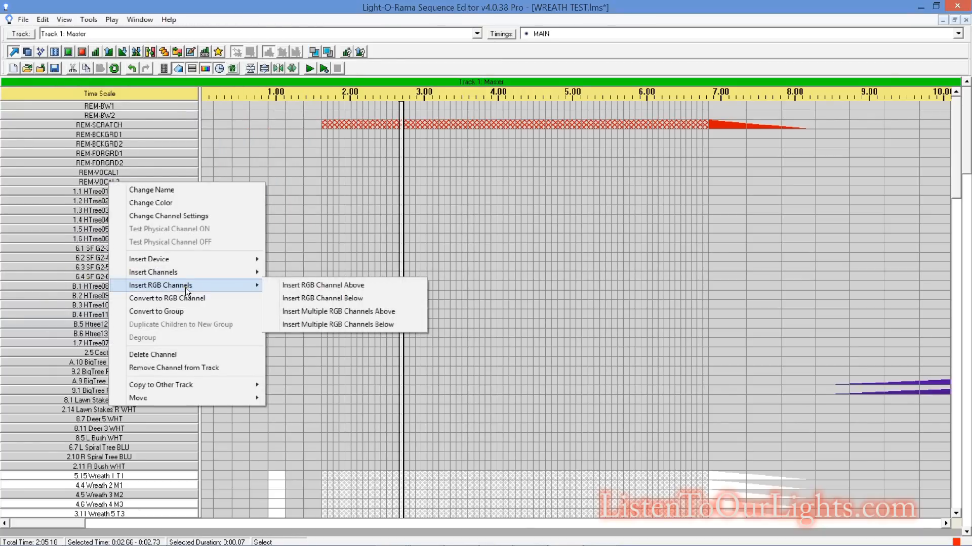
mouse_move(341, 316)
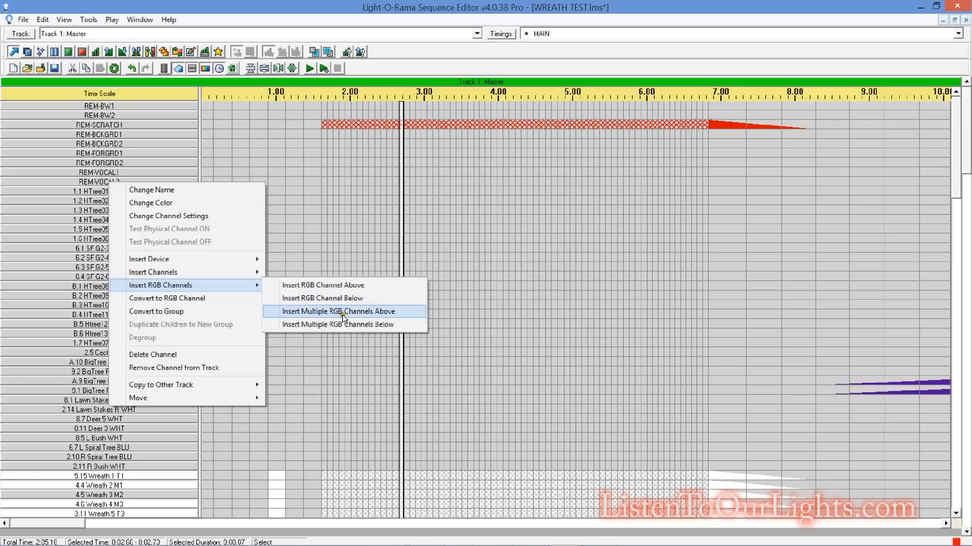
left_click(335, 312)
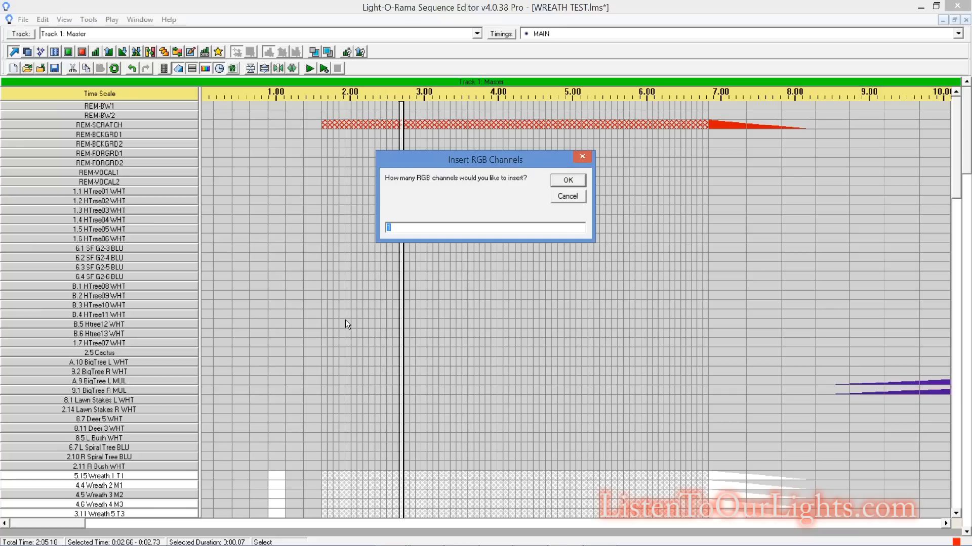
type("24")
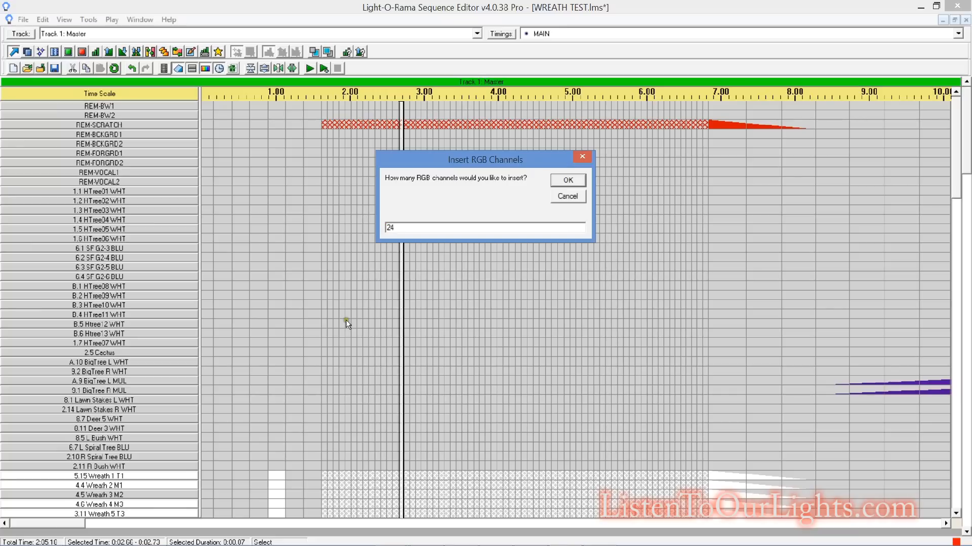
left_click(566, 180)
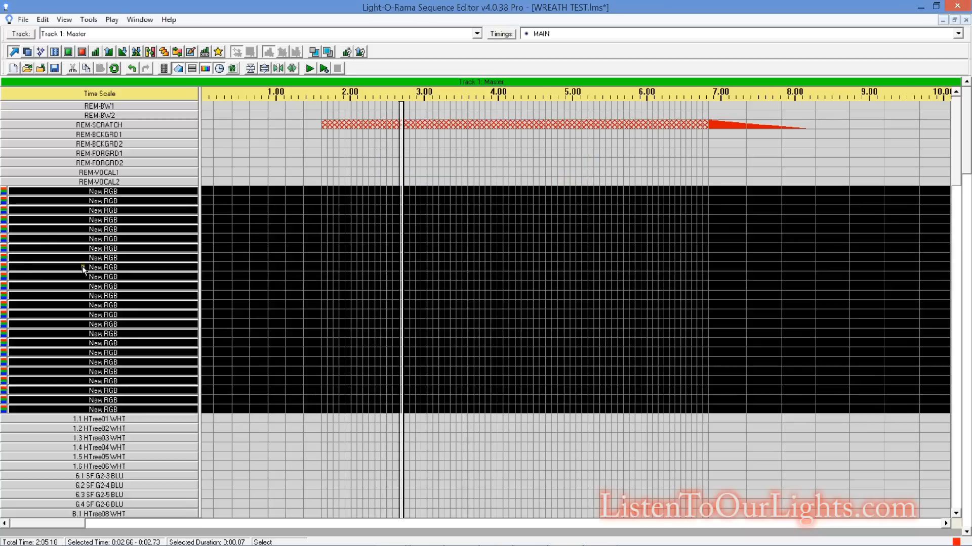
mouse_move(226, 269)
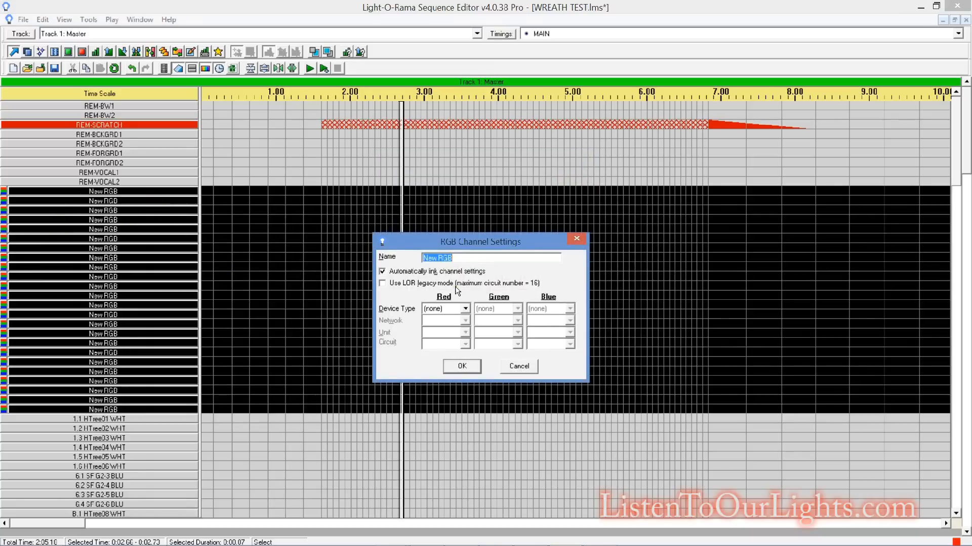
Name the first new channel 'Start of Dumb6' as a DMX device on universe 51 with its circuit set
type("Start of")
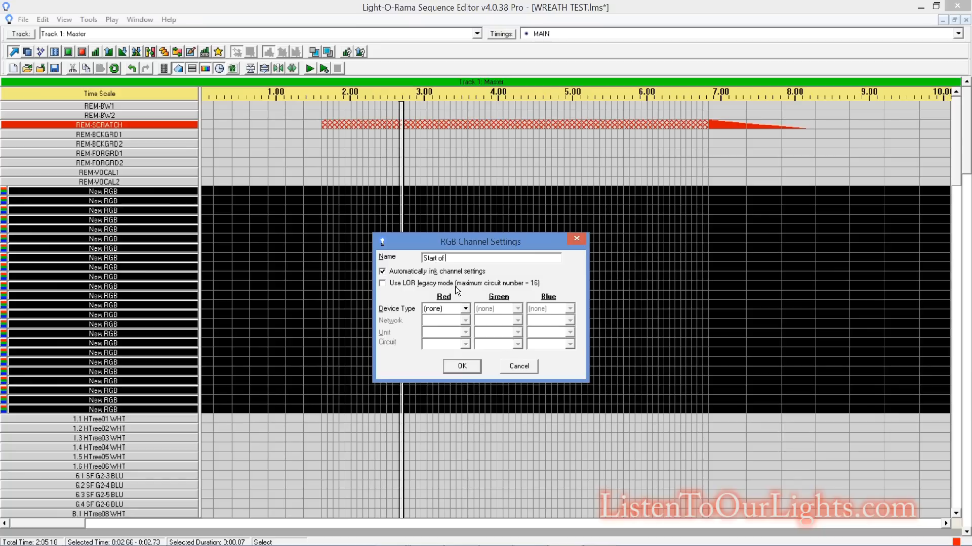
type("Dumb6")
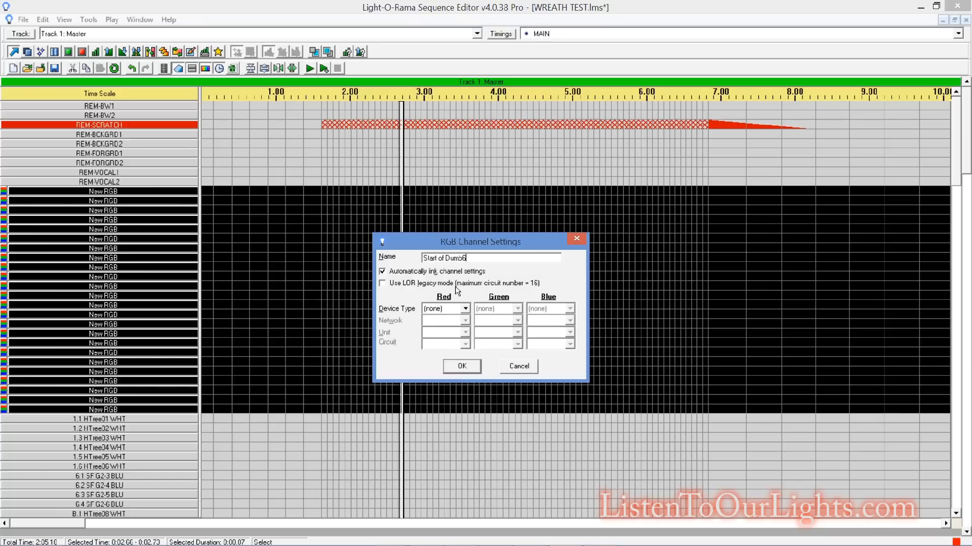
left_click(465, 308)
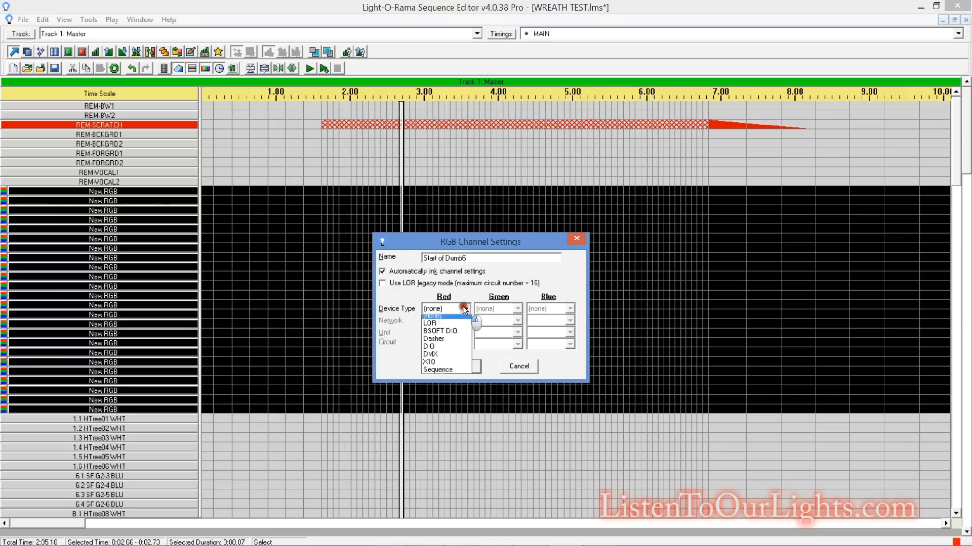
left_click(431, 355)
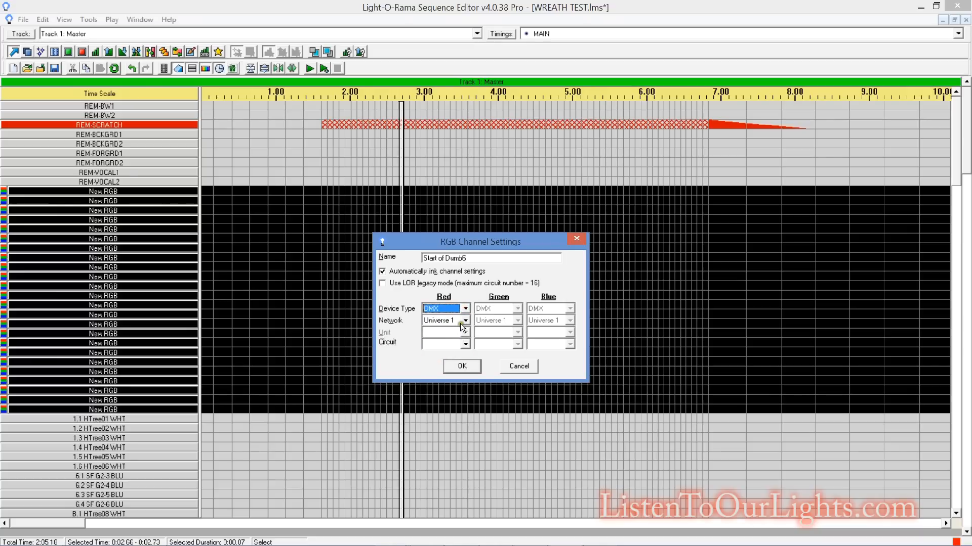
left_click(464, 321)
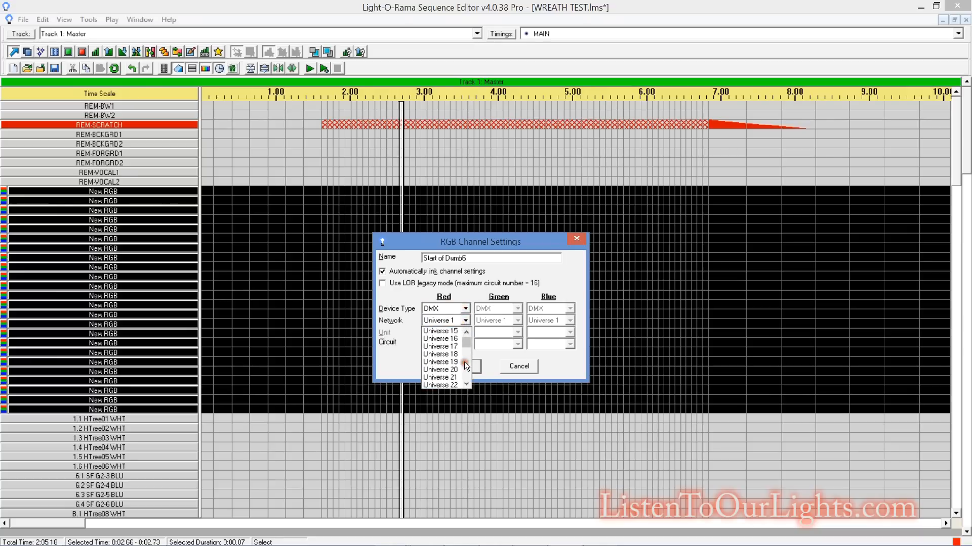
left_click(465, 366)
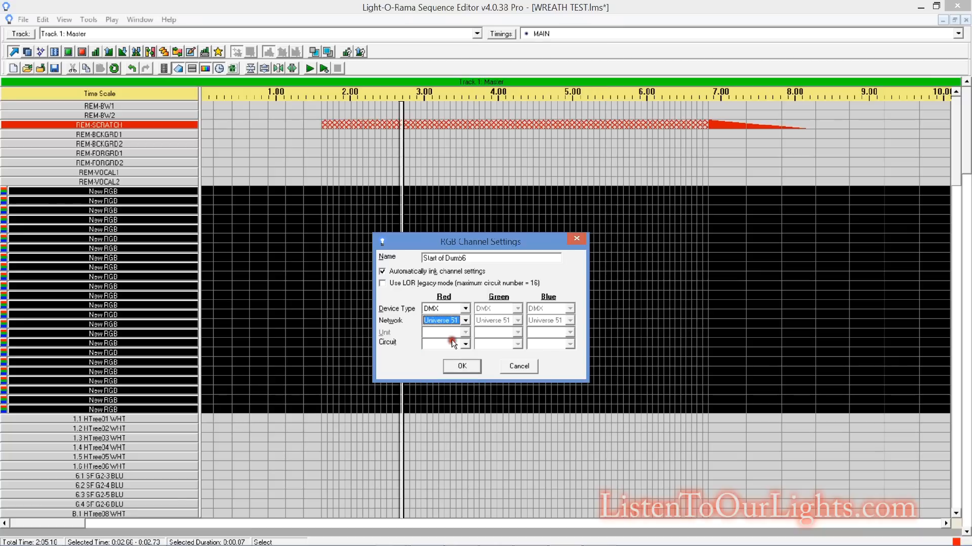
left_click(461, 367)
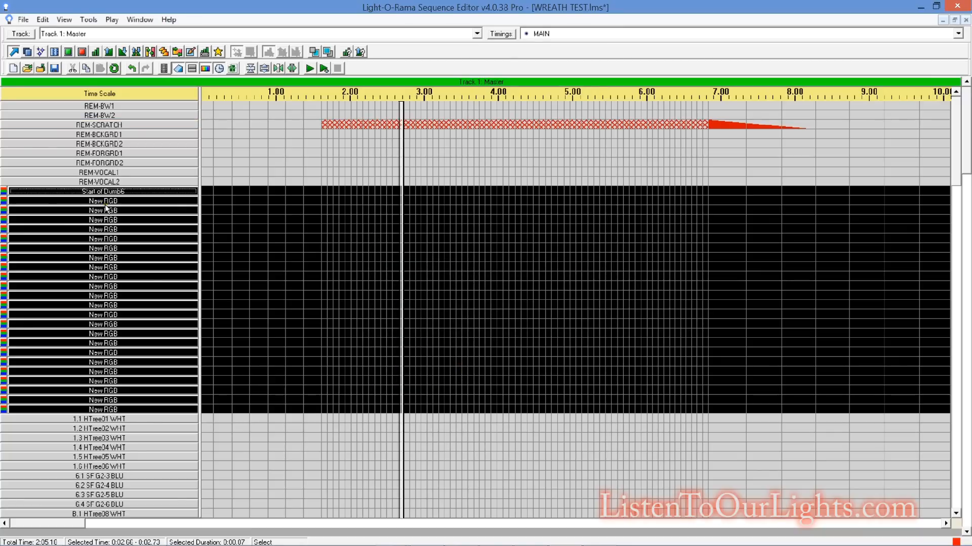
Begin configuring the next boundary RGB channel's name and DMX device type
double_click(102, 200)
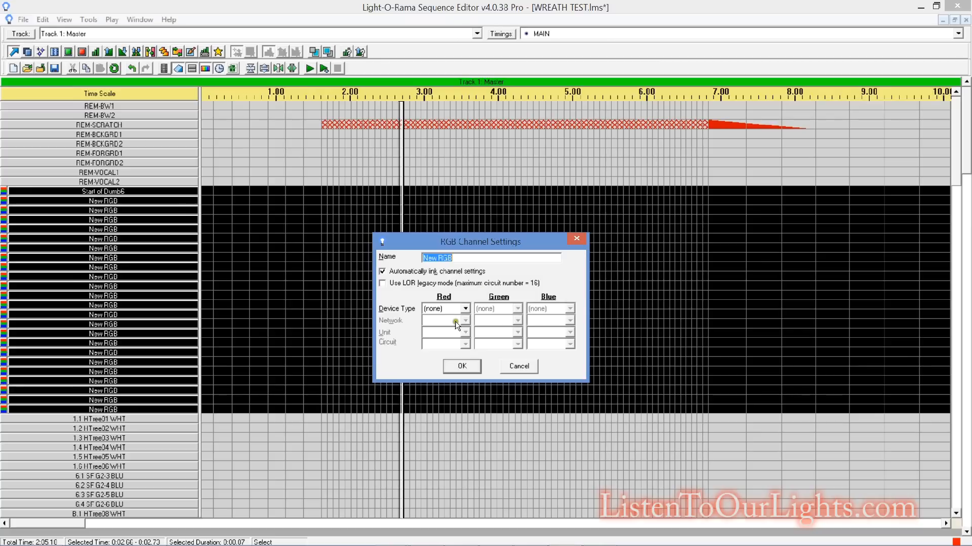
left_click(464, 309)
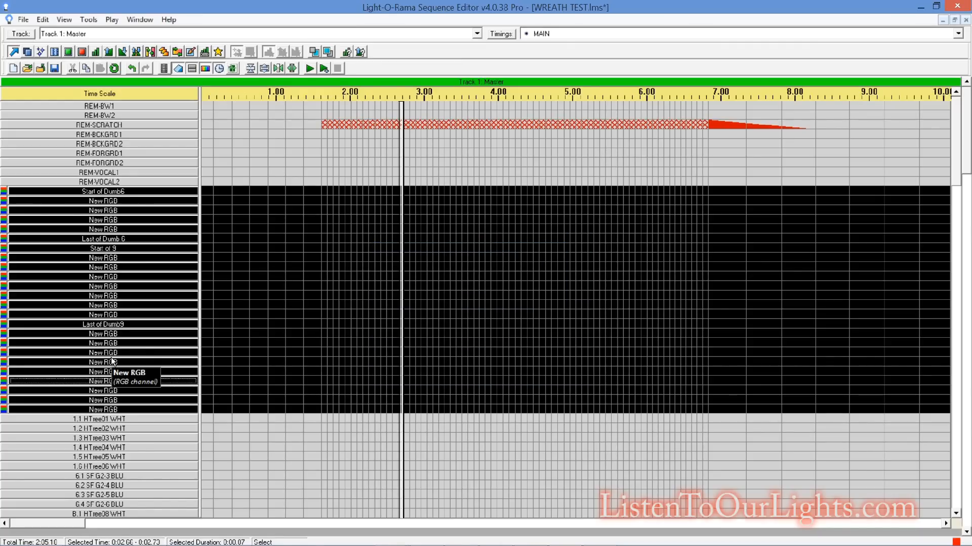
mouse_move(502, 374)
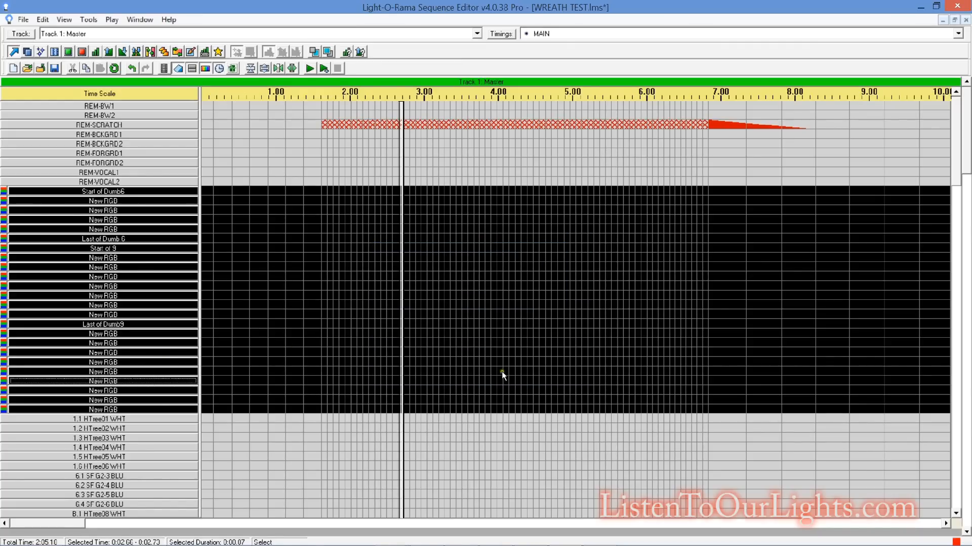
mouse_move(610, 511)
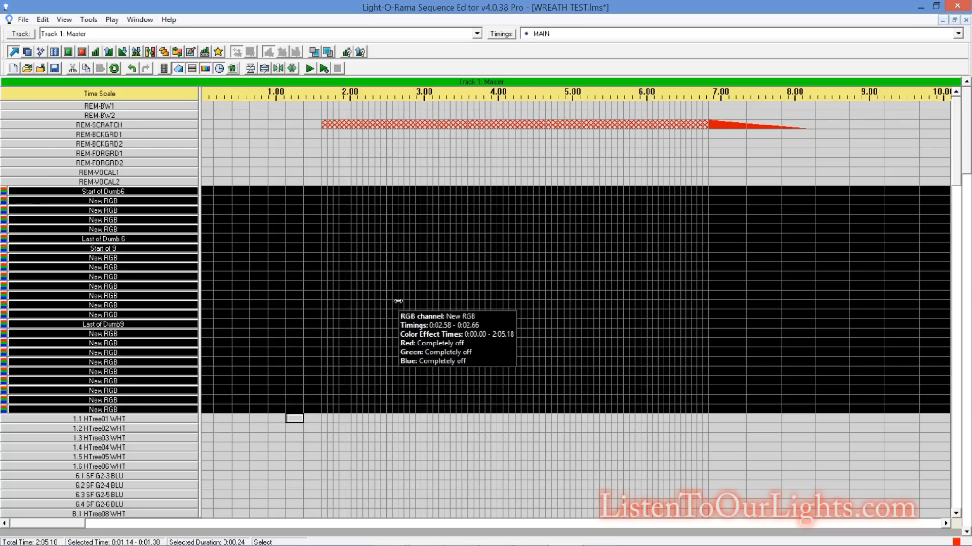
mouse_move(217, 225)
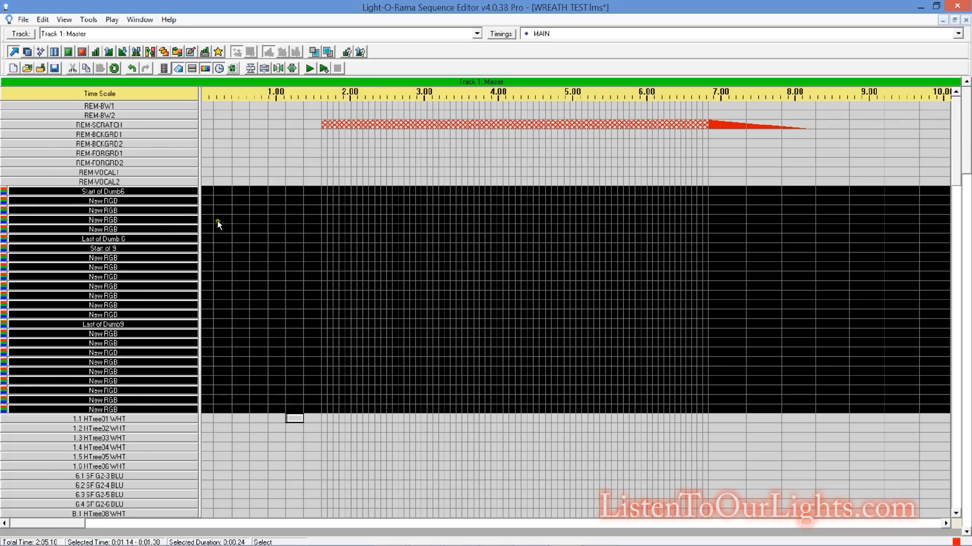
mouse_move(681, 438)
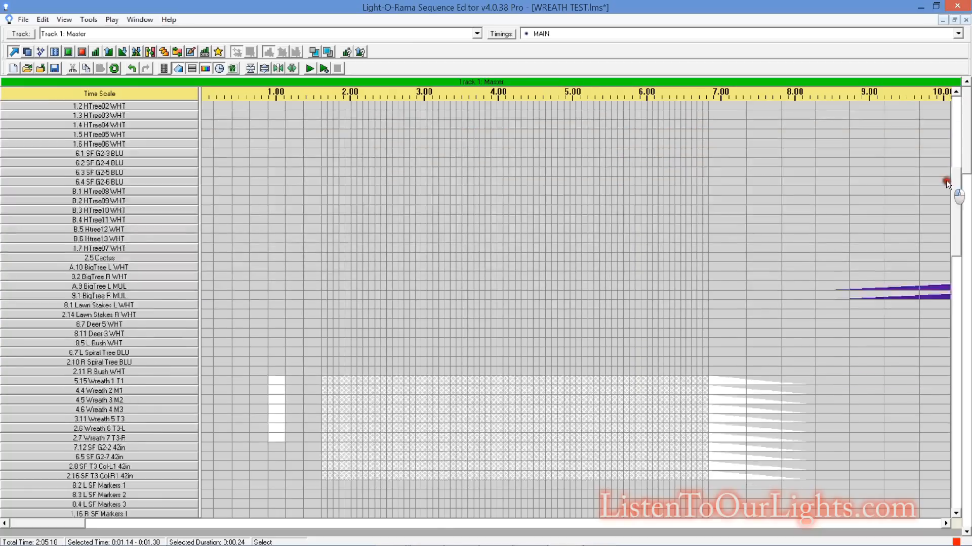
Select whole rows of the MW1 P01–P24 wreath pixel channels across the full 2:05.18 timeline
scroll("down", 3)
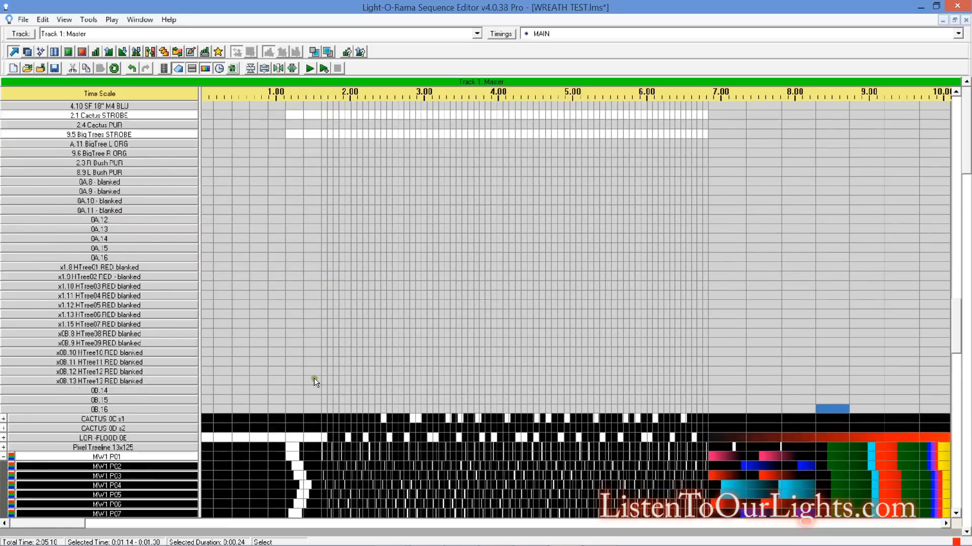
scroll("down", 3)
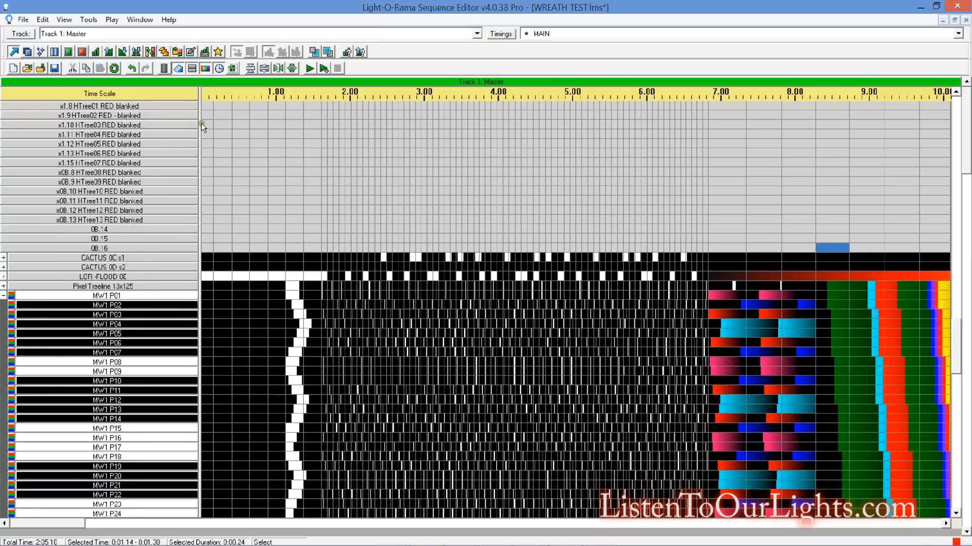
mouse_move(203, 304)
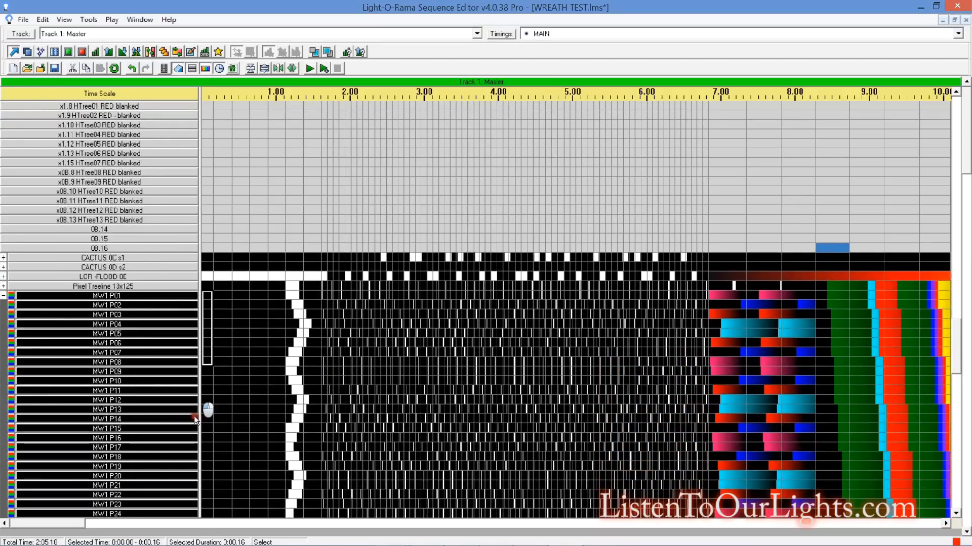
scroll("down", 3)
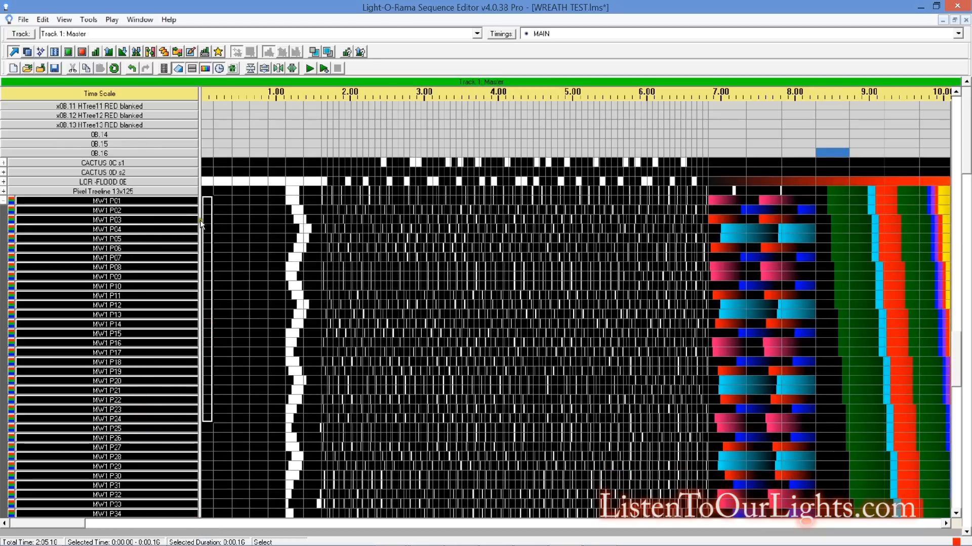
right_click(205, 222)
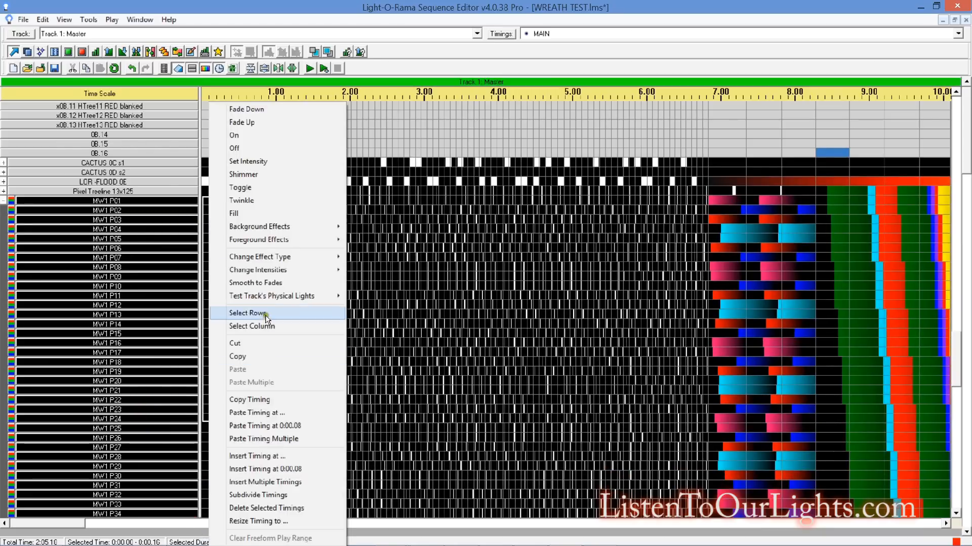
left_click(247, 312)
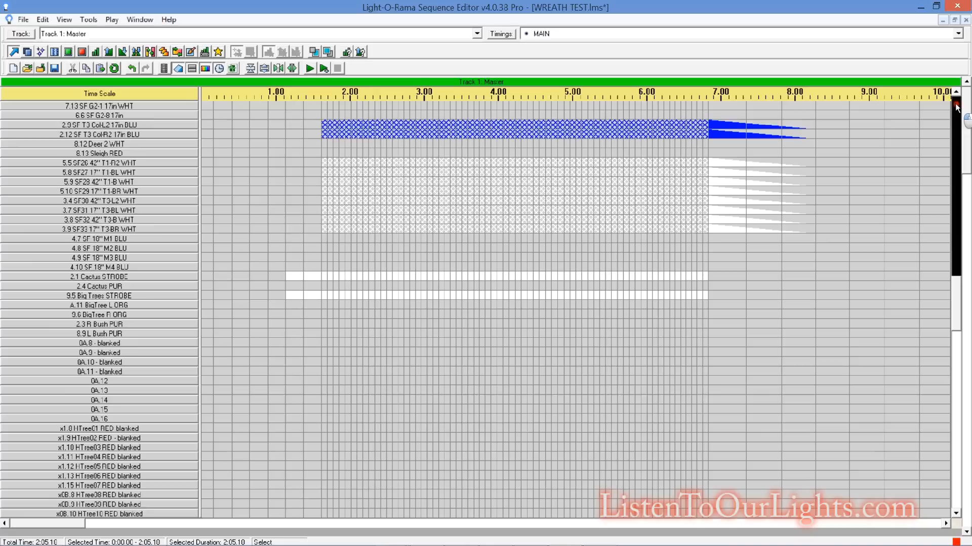
Scroll the channel grid while pasting the copied wreath effects into the channels from Start of Dumb6
scroll("down", 3)
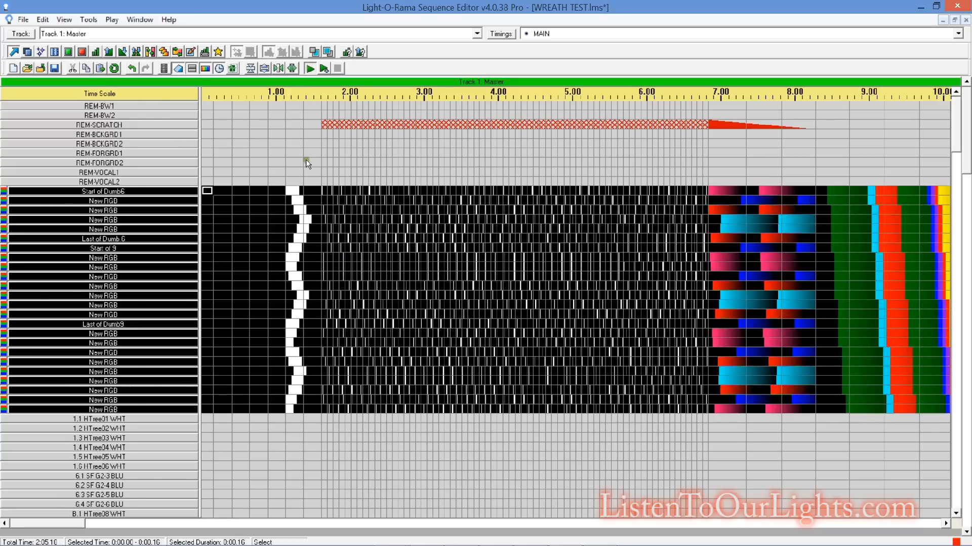
mouse_move(304, 251)
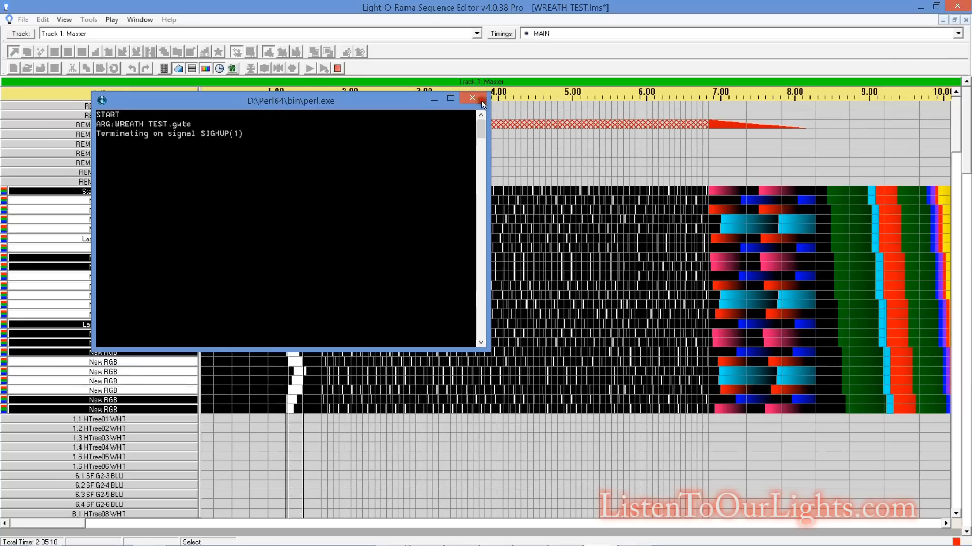
Terminate and close the perl.exe console window while the WREATH TEST sequence plays live
left_click(472, 98)
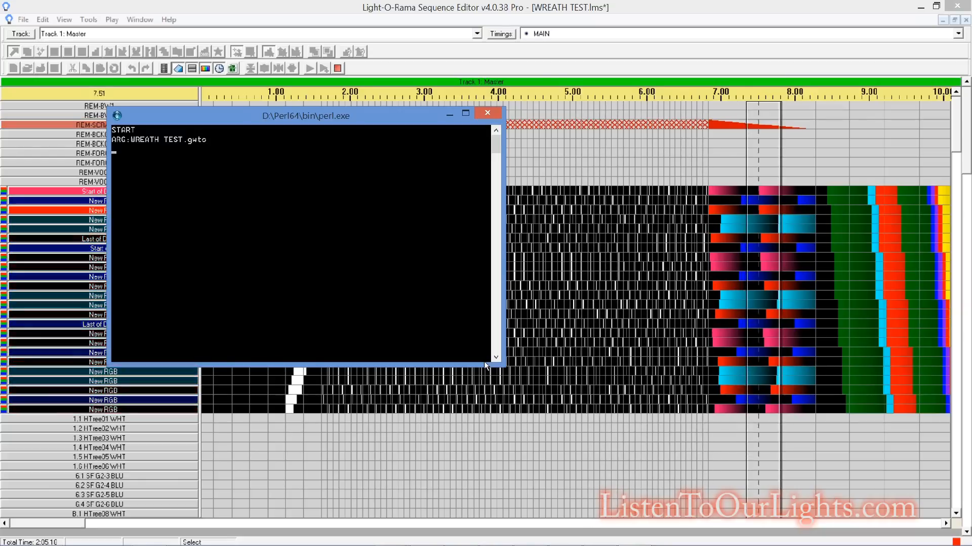
left_click(486, 112)
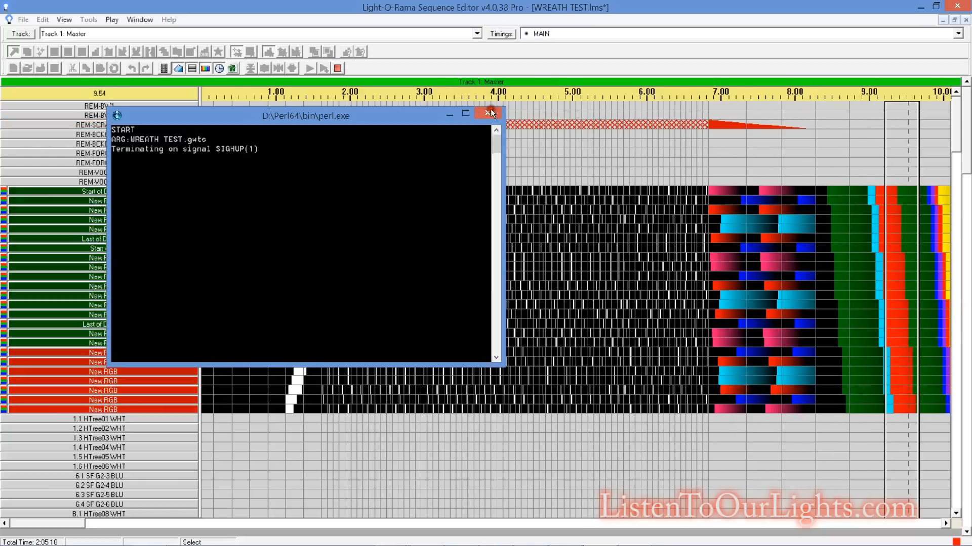
left_click(491, 114)
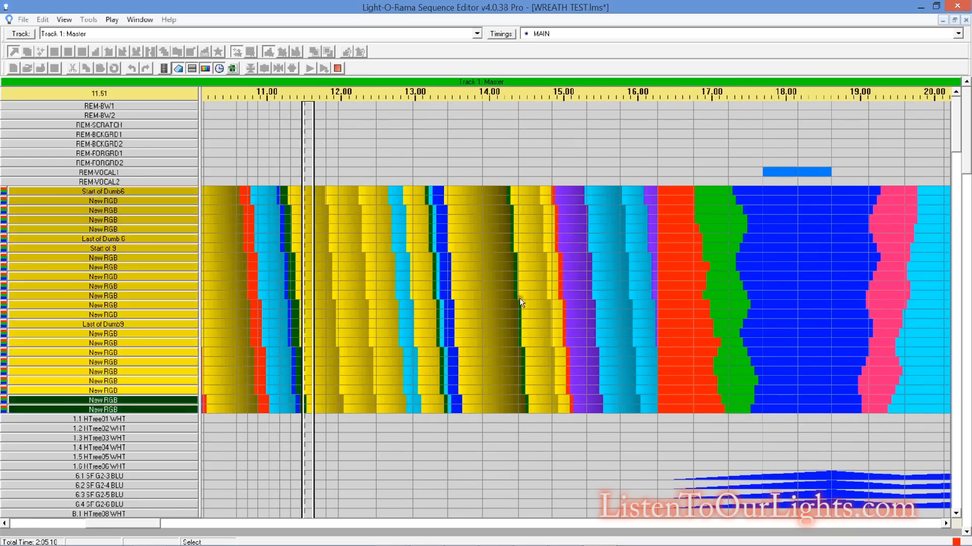